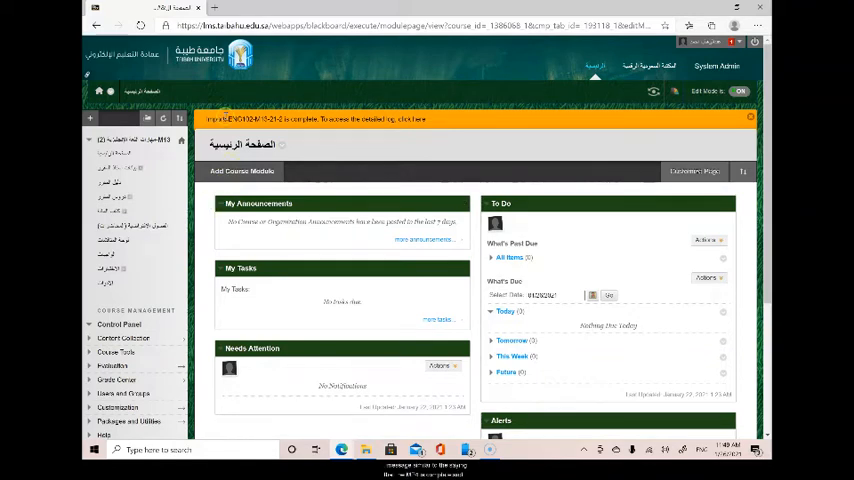
pyautogui.moveTo(312, 100)
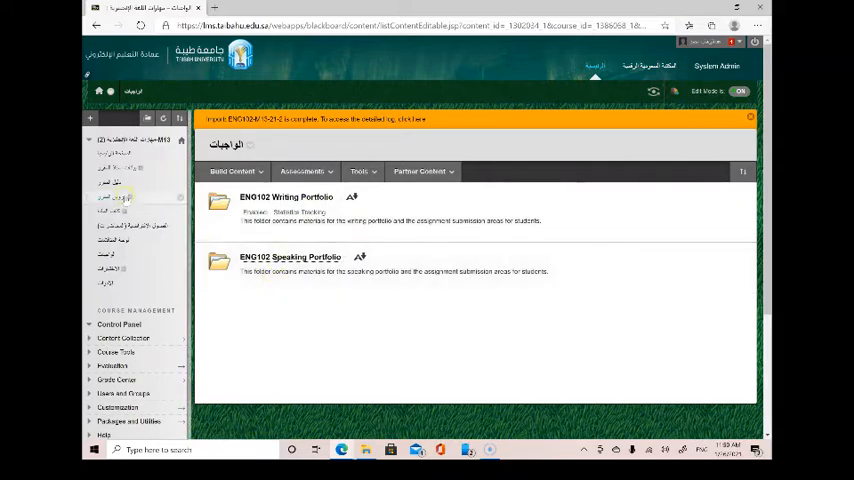
# Expand the Grade Center section under Course Management in the left course menu
pyautogui.scroll(-3)
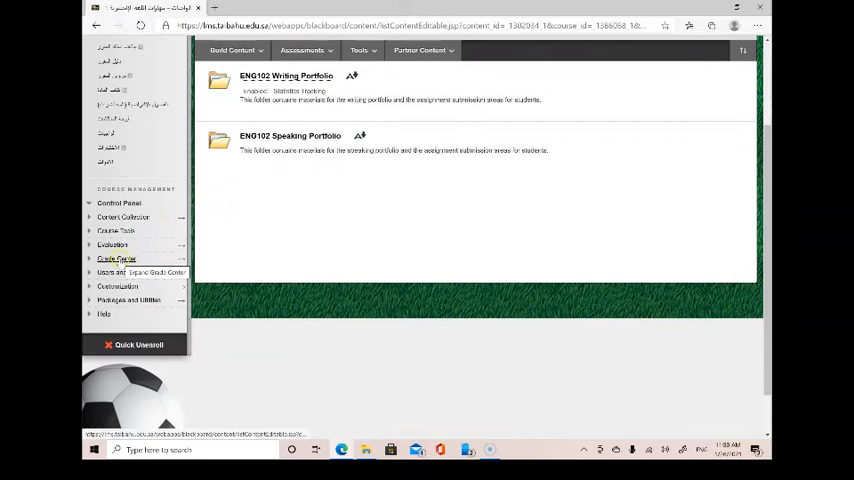
pyautogui.click(118, 258)
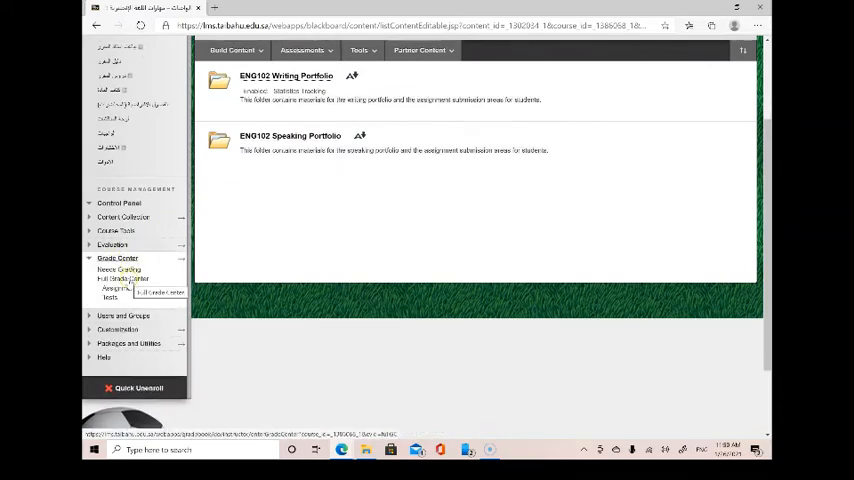
pyautogui.click(122, 280)
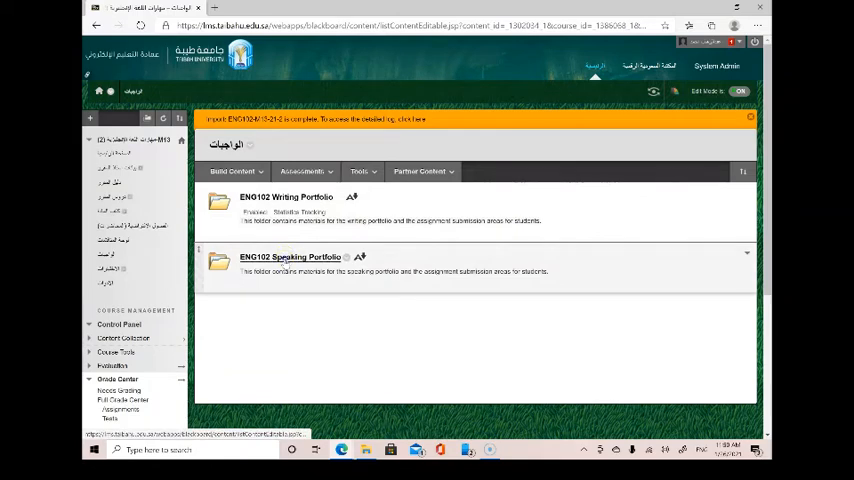
# Enter the ENG102 Speaking Portfolio folder from the assignments listing
pyautogui.click(290, 256)
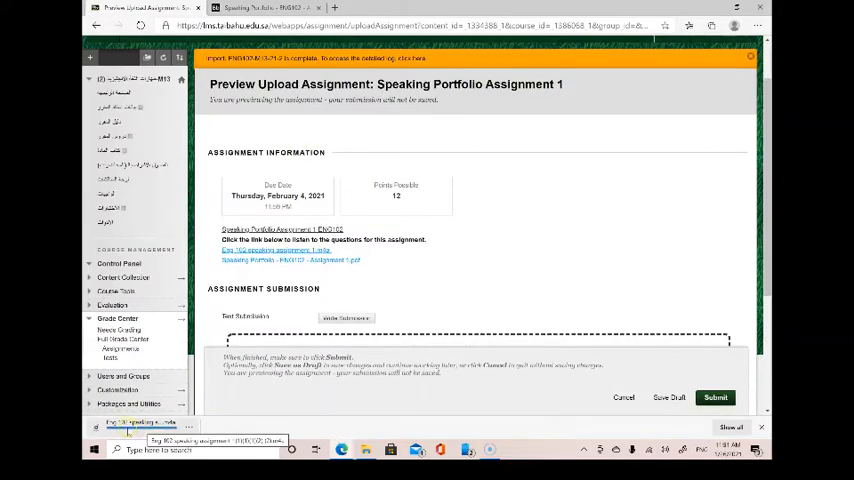
pyautogui.click(140, 420)
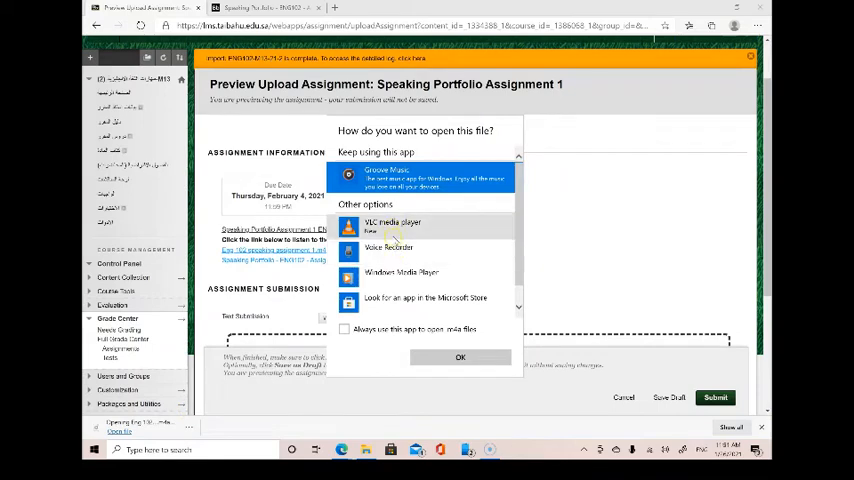
pyautogui.click(402, 272)
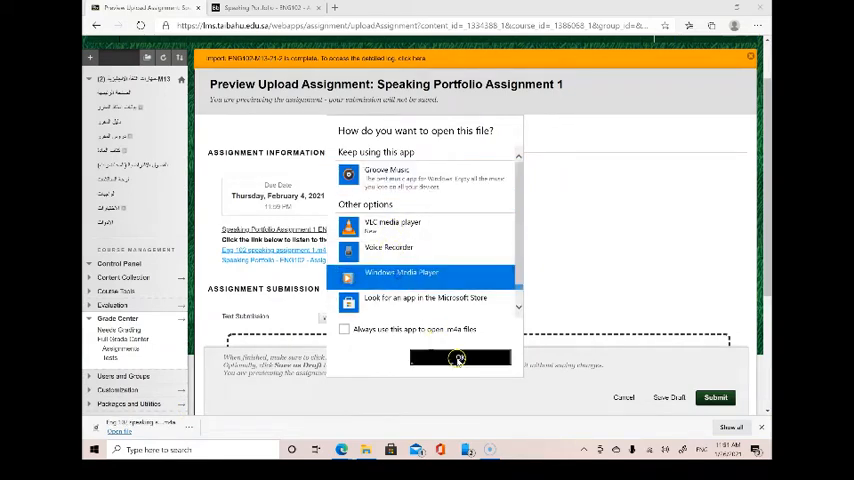
pyautogui.click(400, 272)
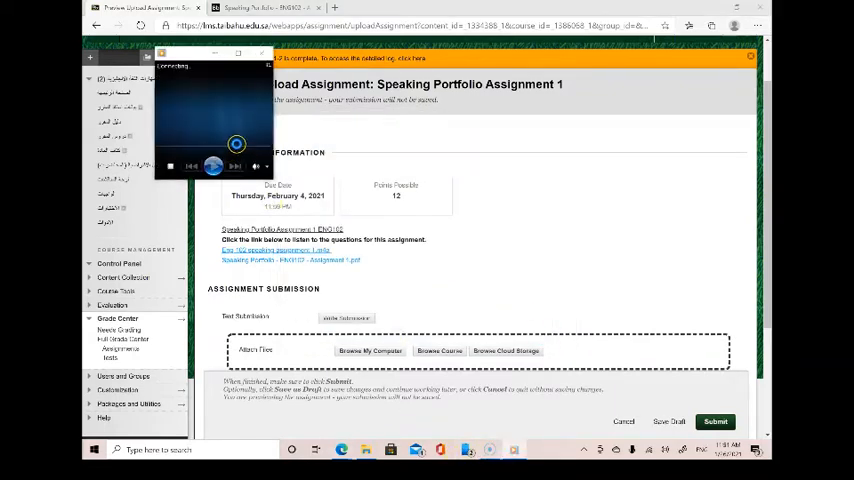
pyautogui.click(214, 164)
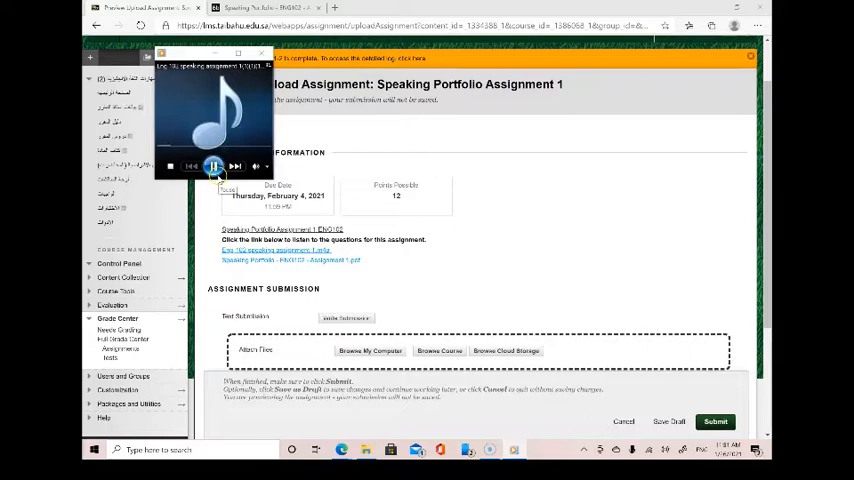
pyautogui.click(216, 166)
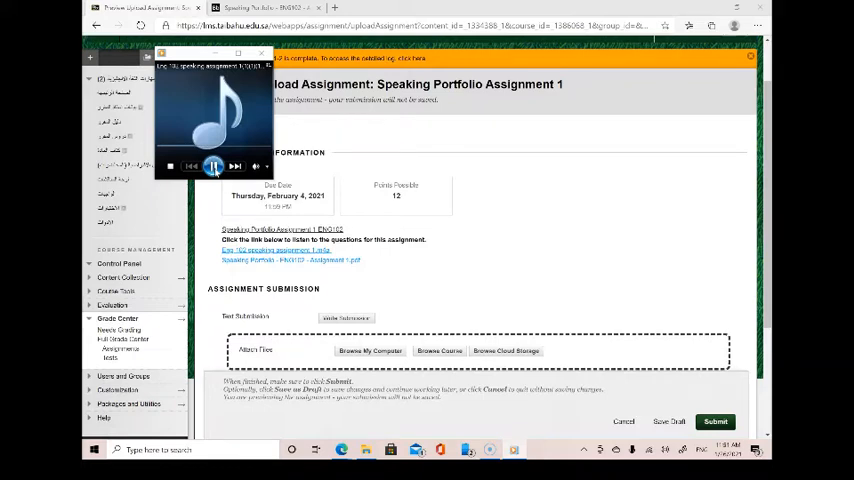
pyautogui.click(214, 166)
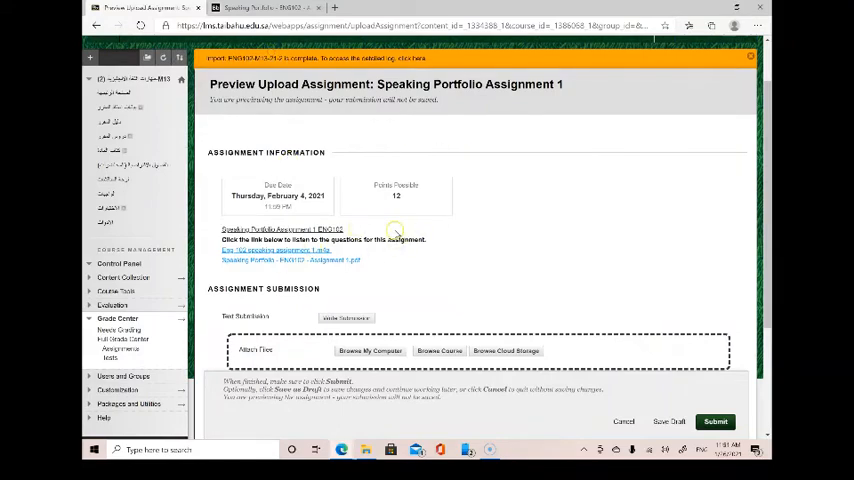
# Scroll through the assignment page toward the ENG102 Speaking Portfolio breadcrumb
pyautogui.scroll(-3)
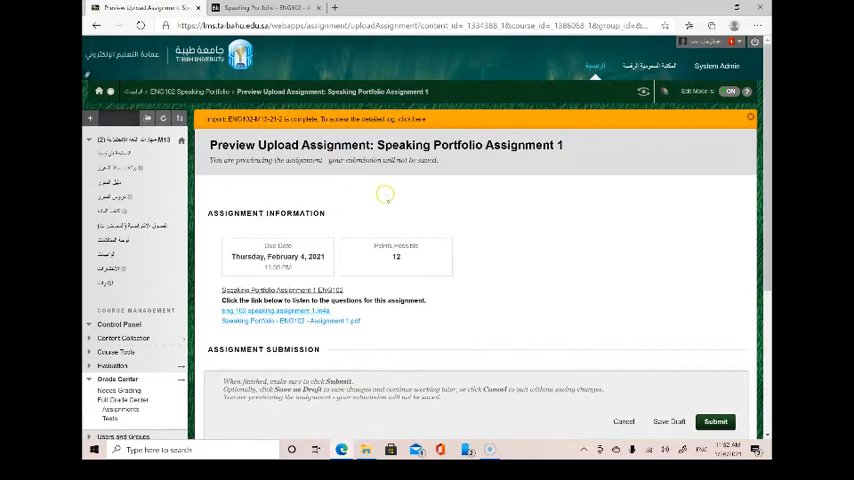
pyautogui.scroll(-3)
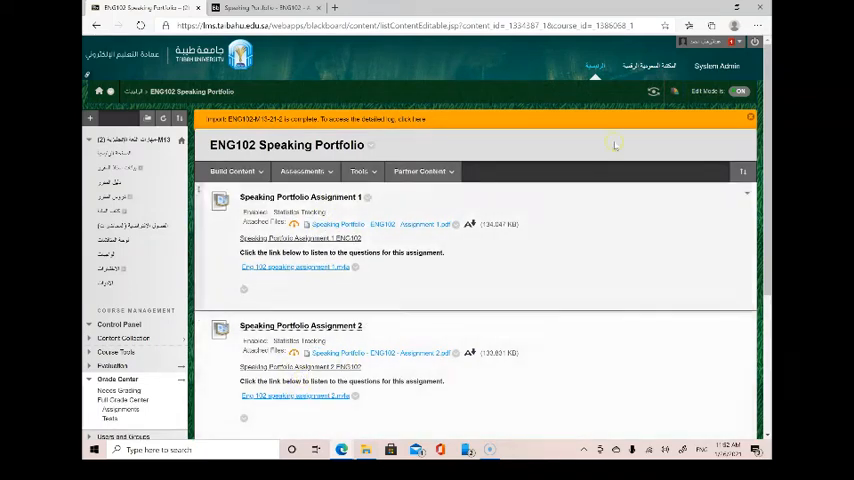
pyautogui.moveTo(652, 92)
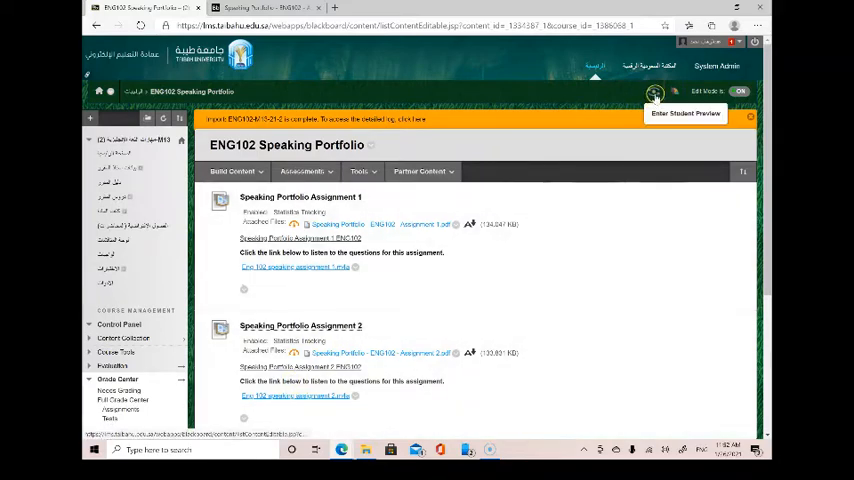
# Enter Student Preview and go into the ENG102 Speaking Portfolio folder as a student
pyautogui.click(686, 112)
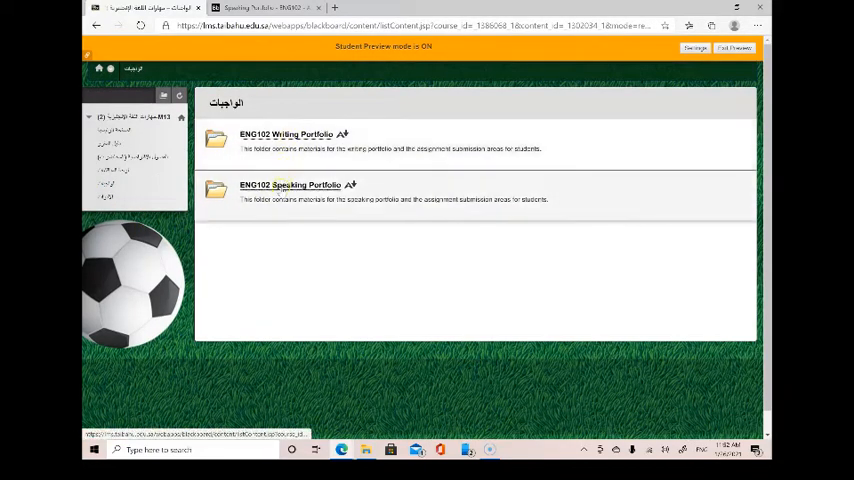
pyautogui.click(288, 184)
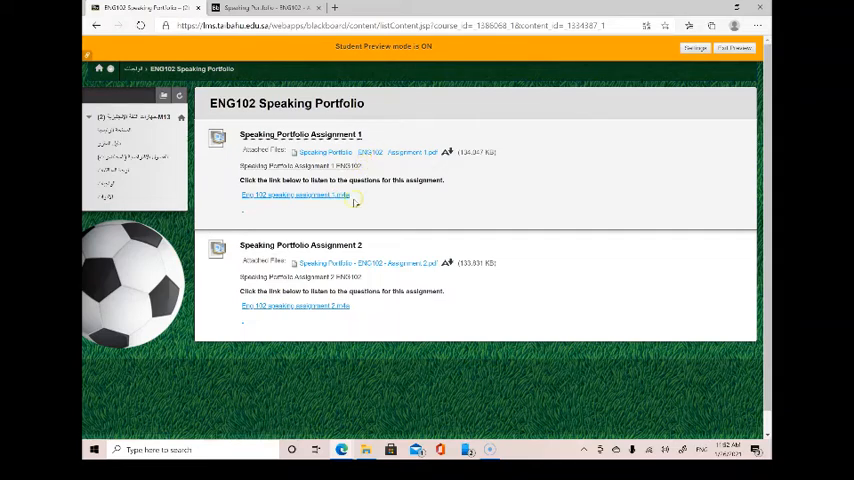
pyautogui.moveTo(304, 268)
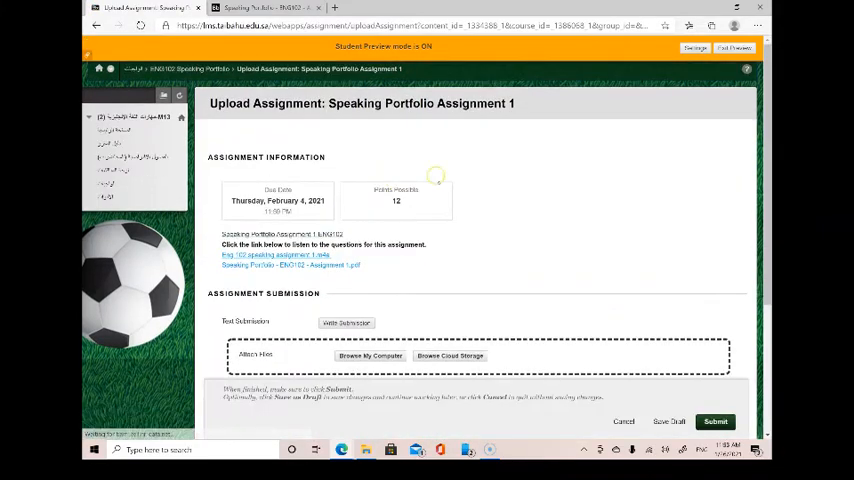
# Attach the downloaded audio recording from Downloads and submit Speaking Portfolio Assignment 1
pyautogui.scroll(-3)
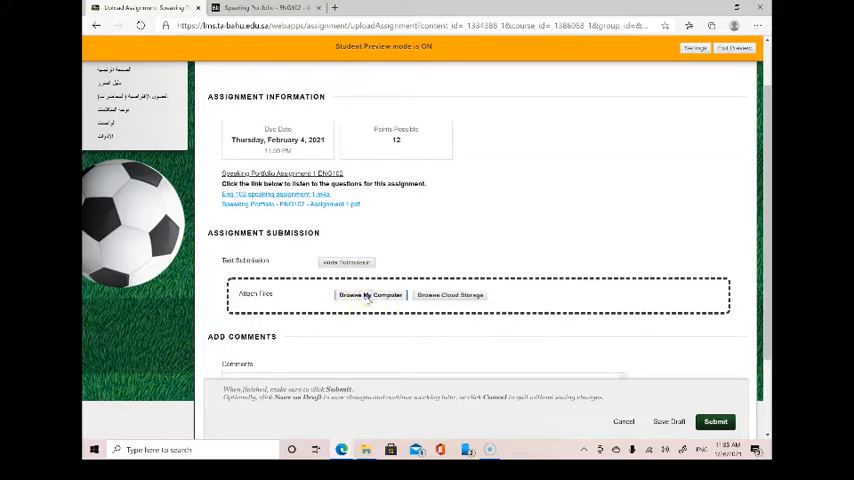
pyautogui.click(370, 294)
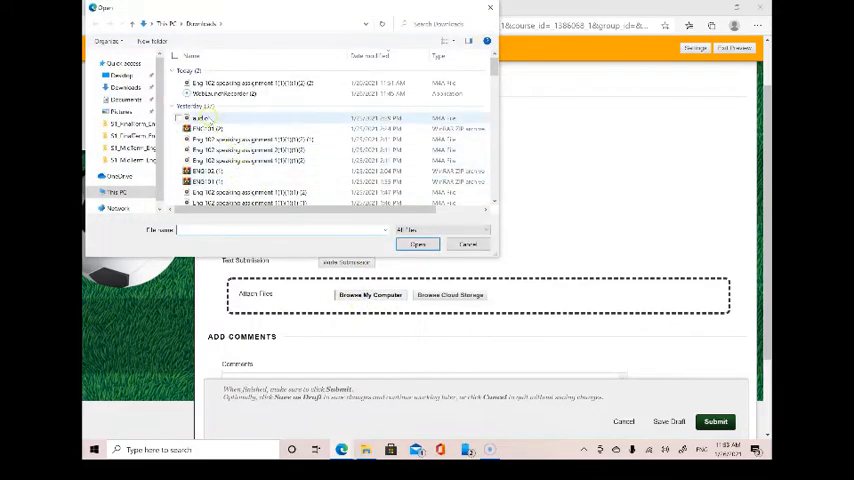
pyautogui.click(210, 120)
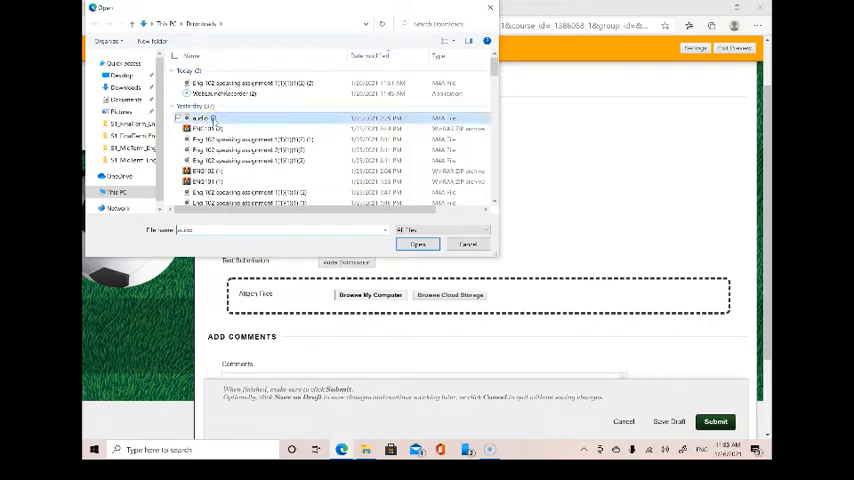
pyautogui.moveTo(212, 120)
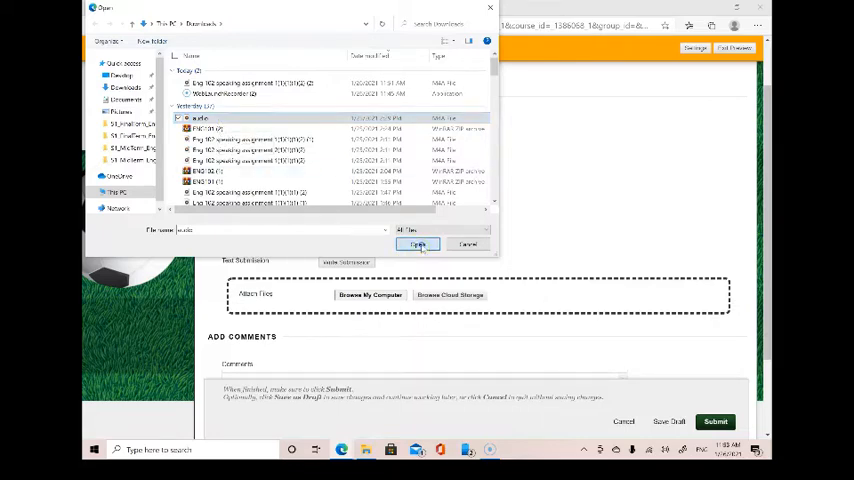
pyautogui.click(416, 244)
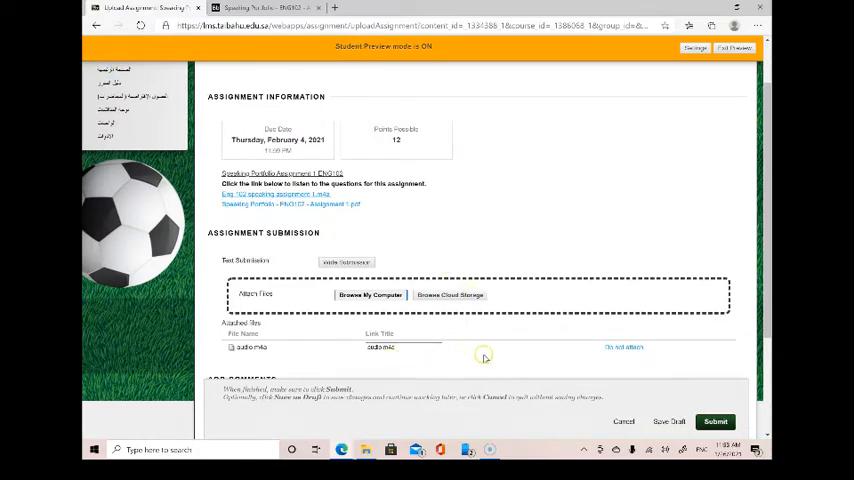
pyautogui.scroll(-3)
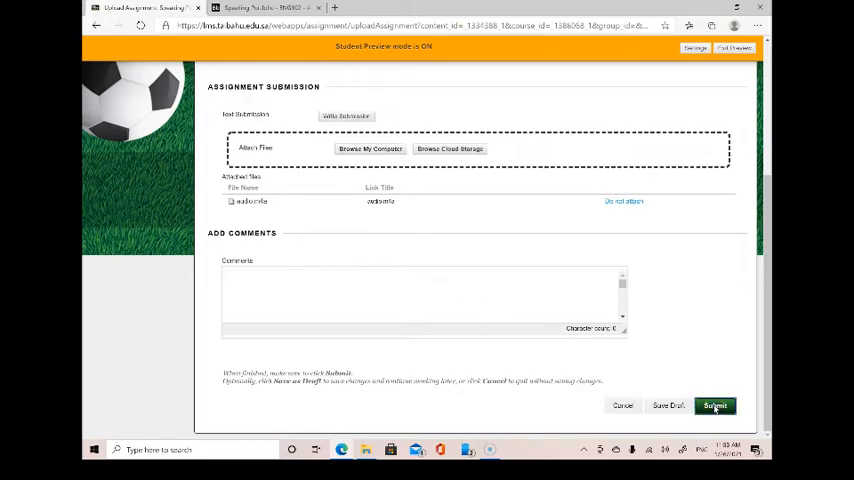
pyautogui.click(714, 404)
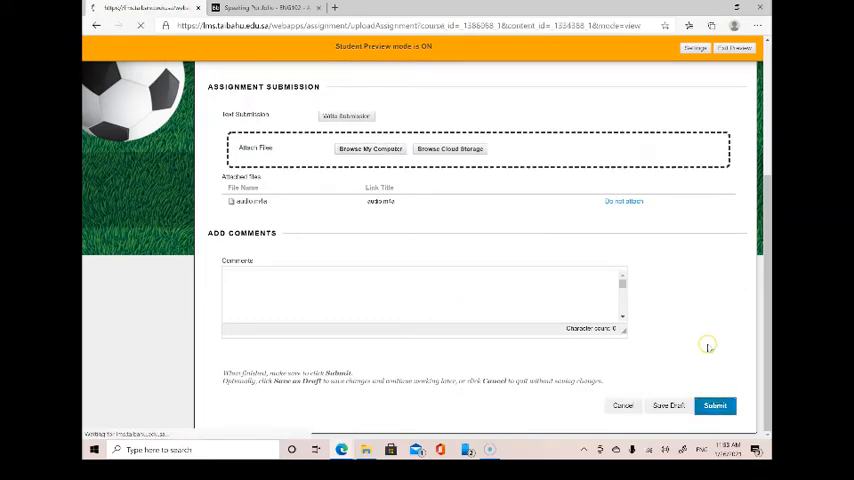
# Review the submitted audio playback, then exit student preview back to the instructor view
pyautogui.click(714, 404)
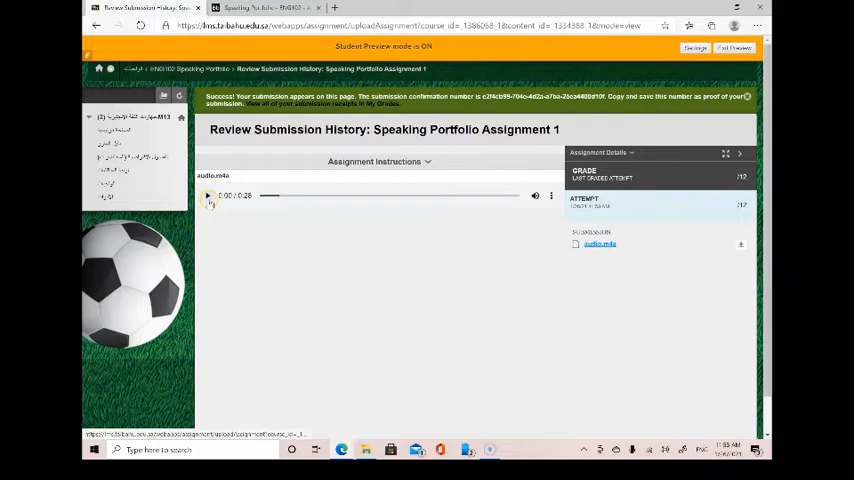
pyautogui.click(208, 196)
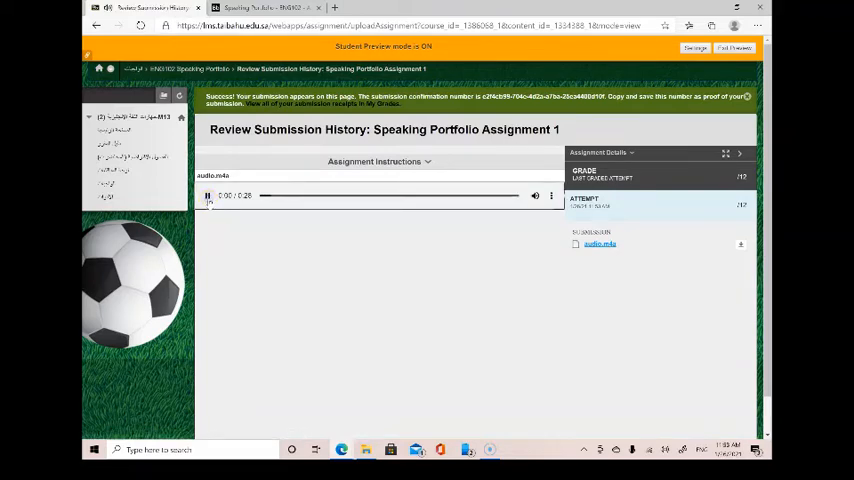
pyautogui.click(208, 196)
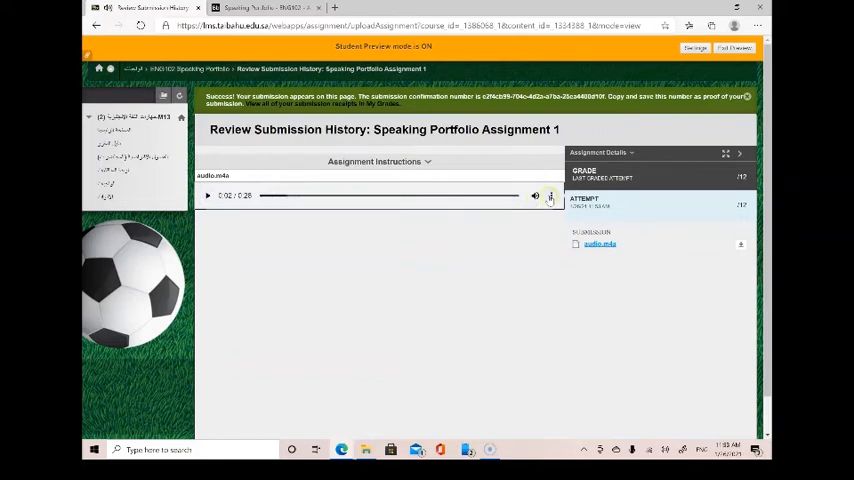
pyautogui.click(552, 196)
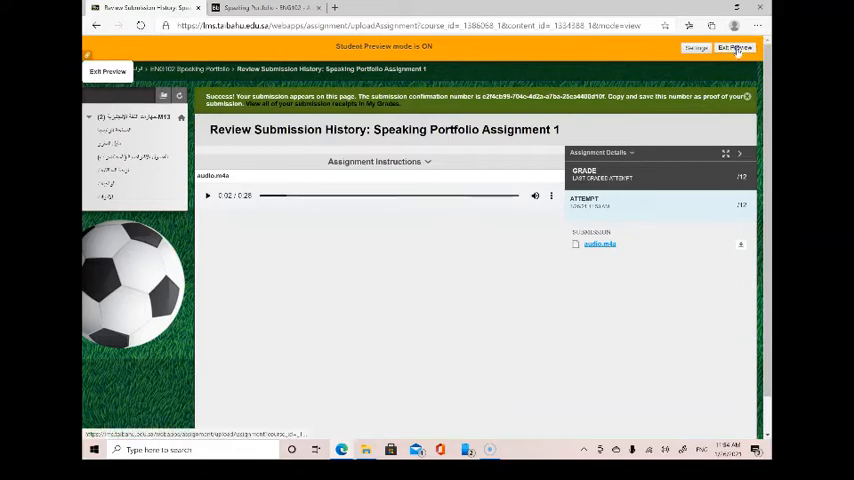
pyautogui.click(736, 48)
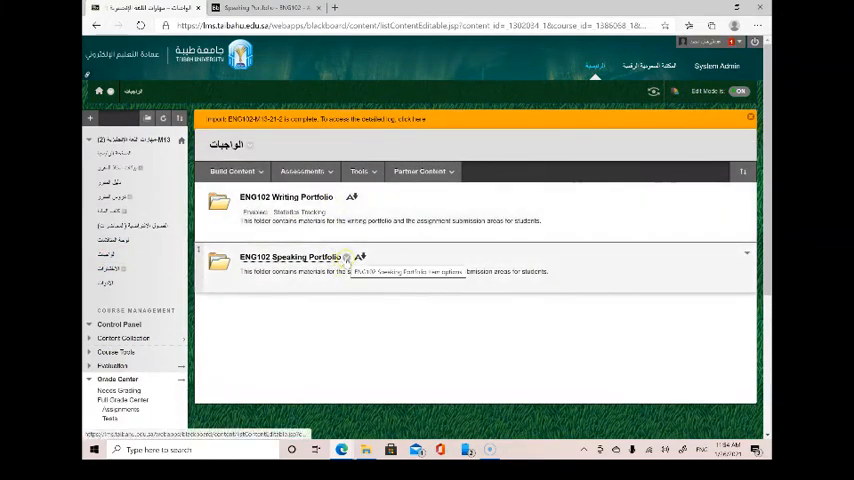
# Show the contextual action menu for the ENG102 Speaking Portfolio folder
pyautogui.click(358, 258)
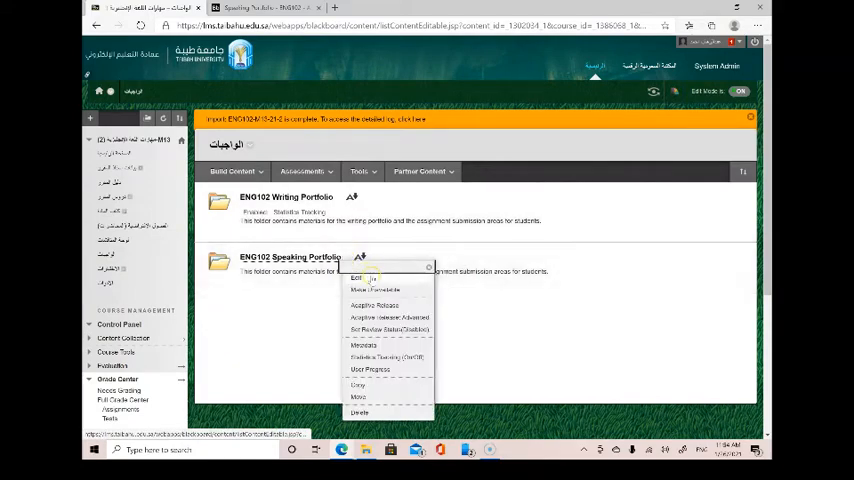
pyautogui.click(356, 276)
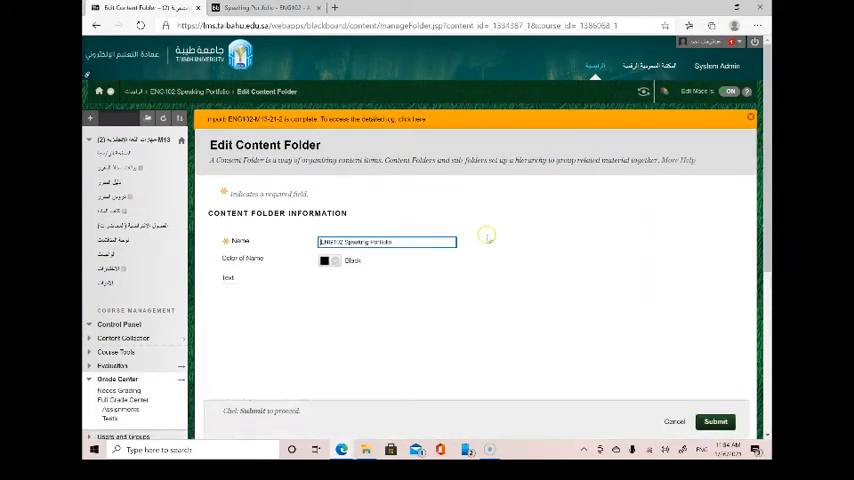
pyautogui.scroll(-3)
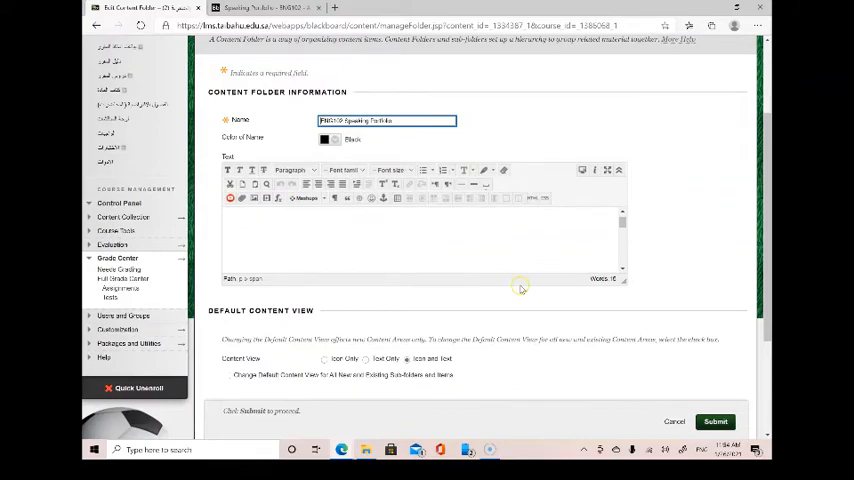
pyautogui.scroll(-3)
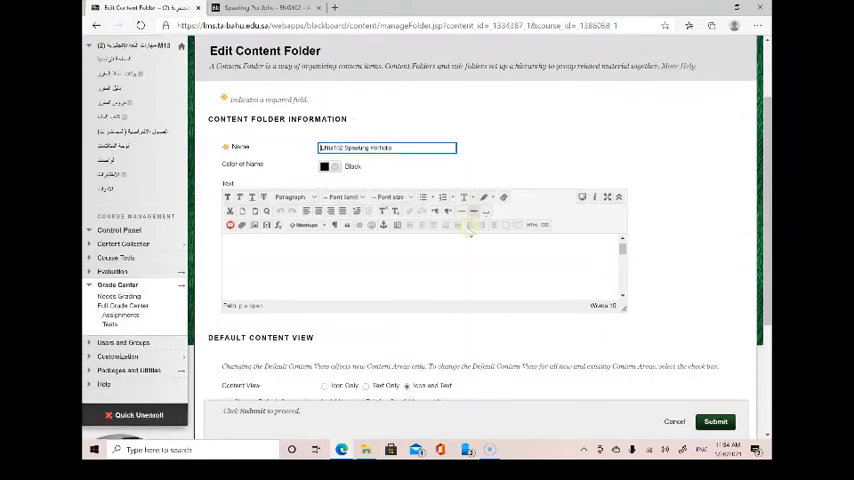
pyautogui.scroll(-3)
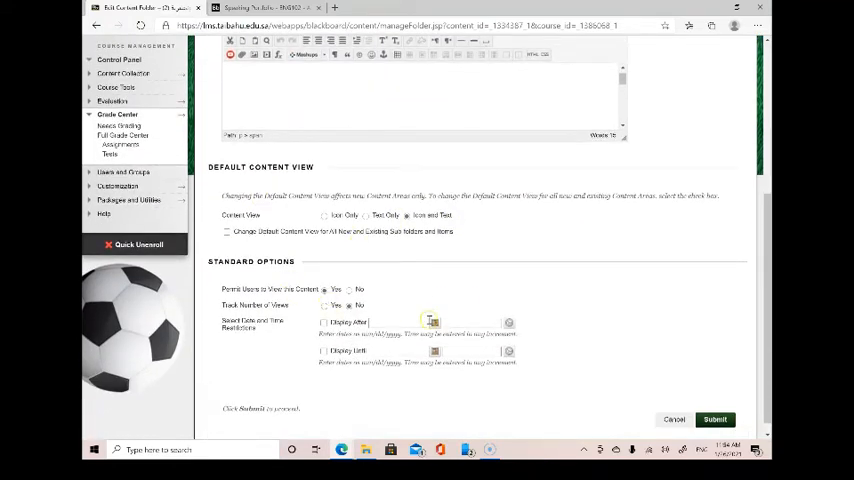
pyautogui.moveTo(484, 292)
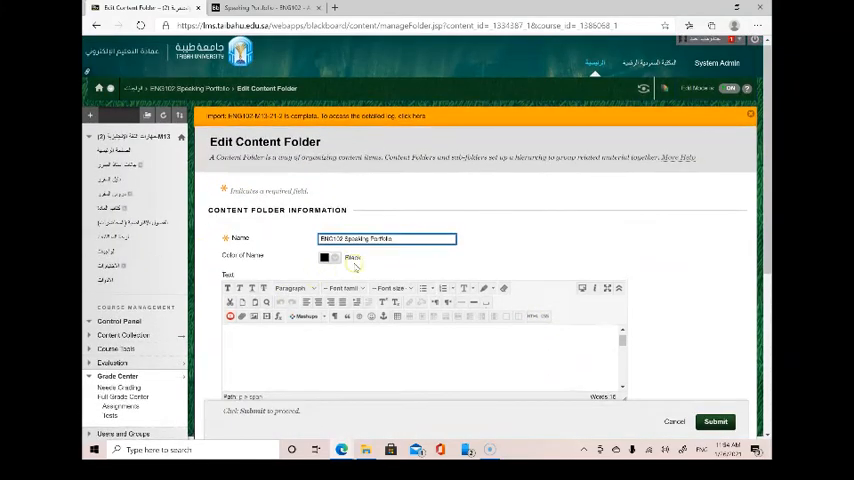
pyautogui.scroll(-3)
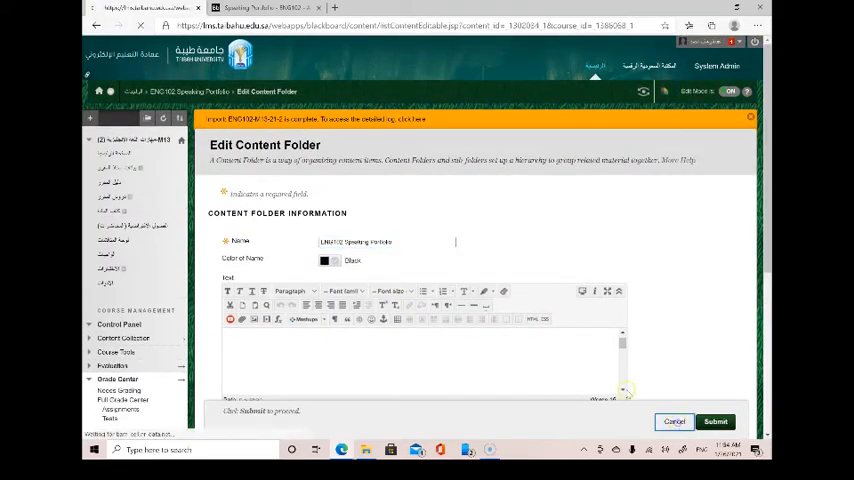
pyautogui.click(672, 420)
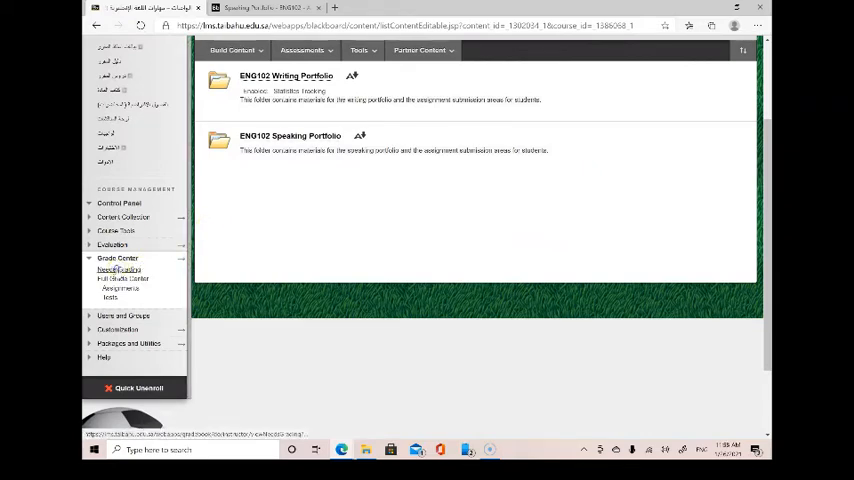
# From Needs Grading, load the Speaking Portfolio Assignment 1 attempt for grading
pyautogui.click(116, 268)
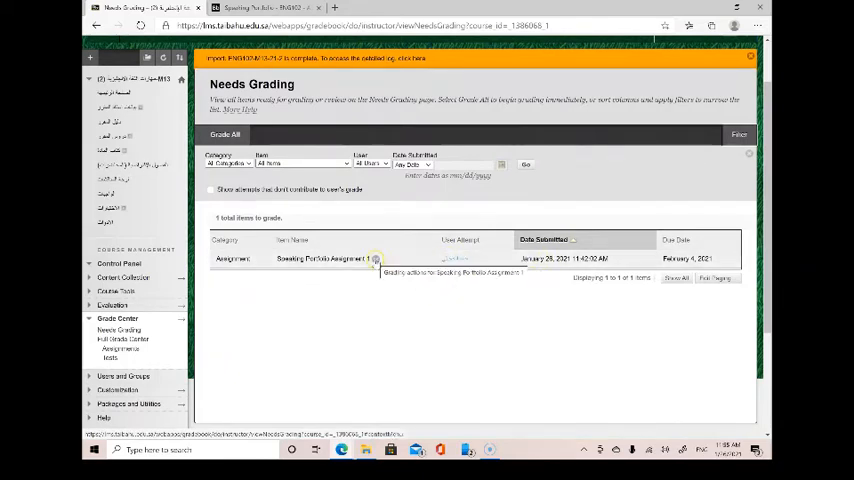
pyautogui.click(376, 260)
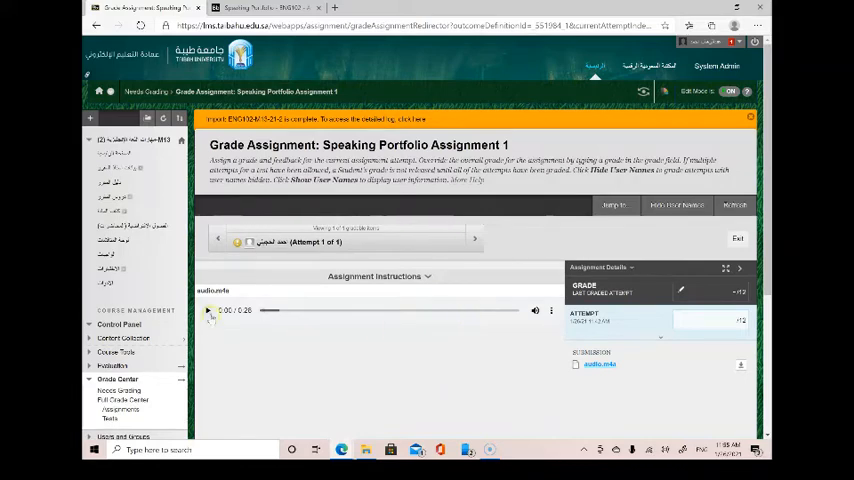
# Play the student's audio and expand the Attempt section in Assignment Details
pyautogui.click(208, 310)
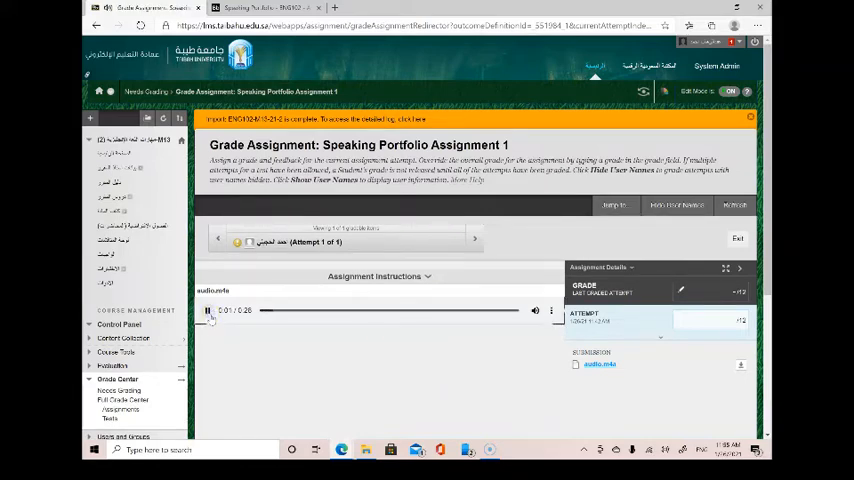
pyautogui.click(206, 310)
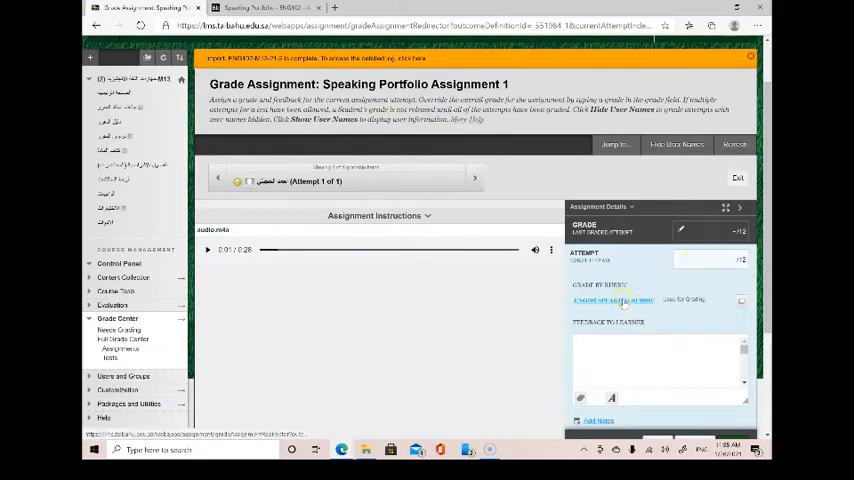
# Score all four speaking rubric criteria with feedback and save, giving 12.00 of 12 points
pyautogui.click(616, 300)
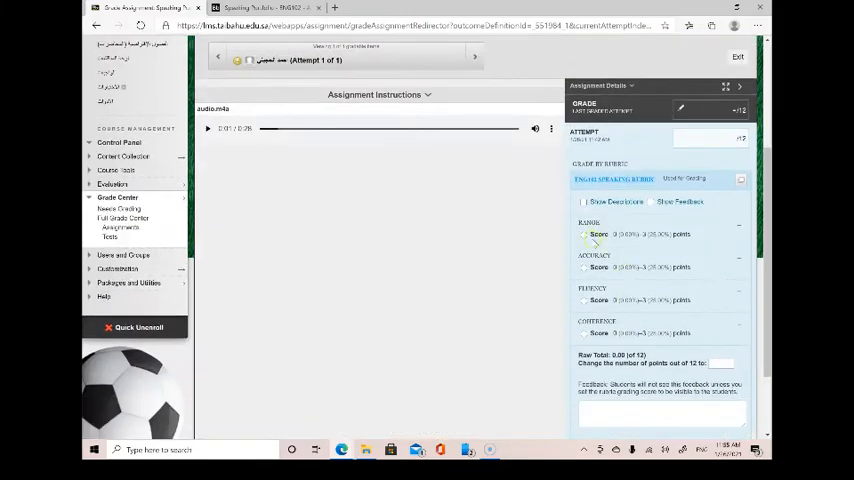
pyautogui.click(584, 234)
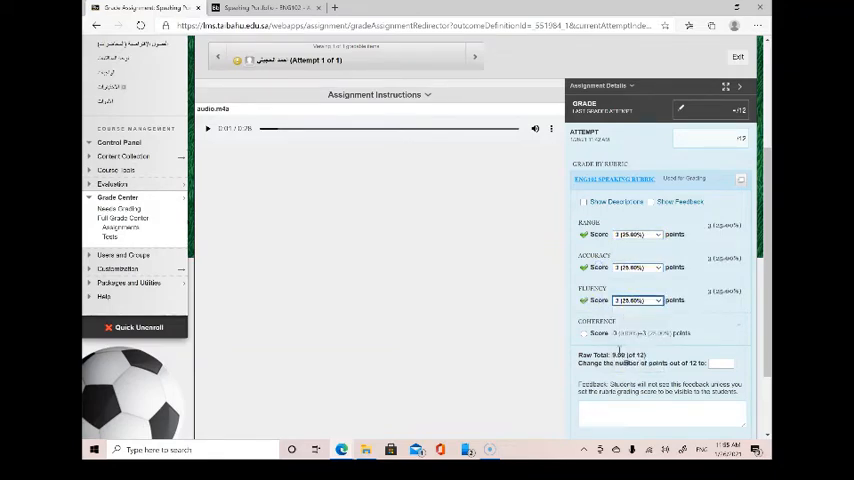
pyautogui.click(636, 332)
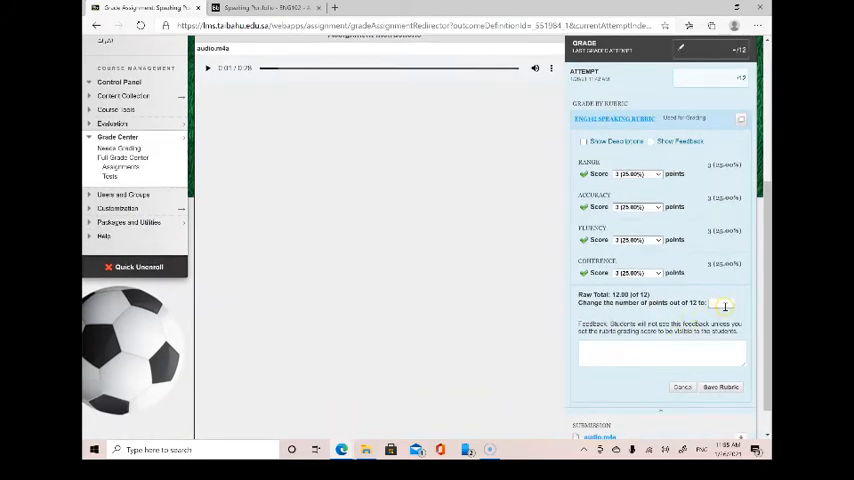
pyautogui.click(658, 352)
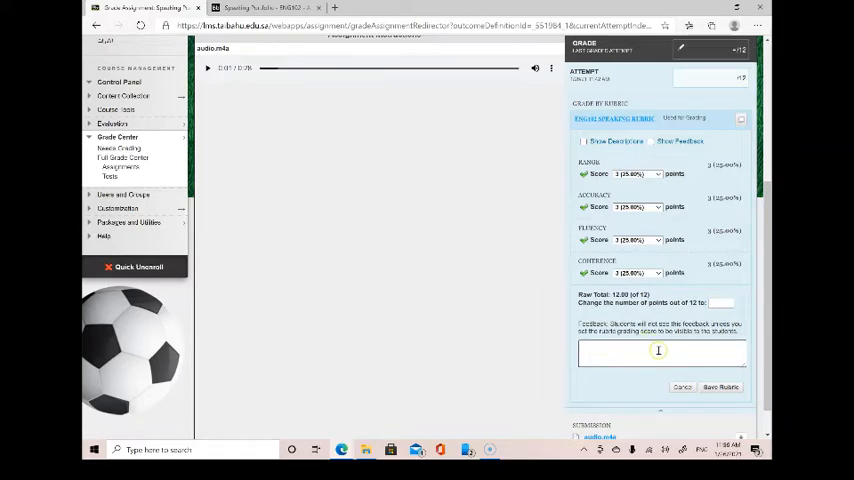
pyautogui.scroll(-3)
pyautogui.write('Great Job!')
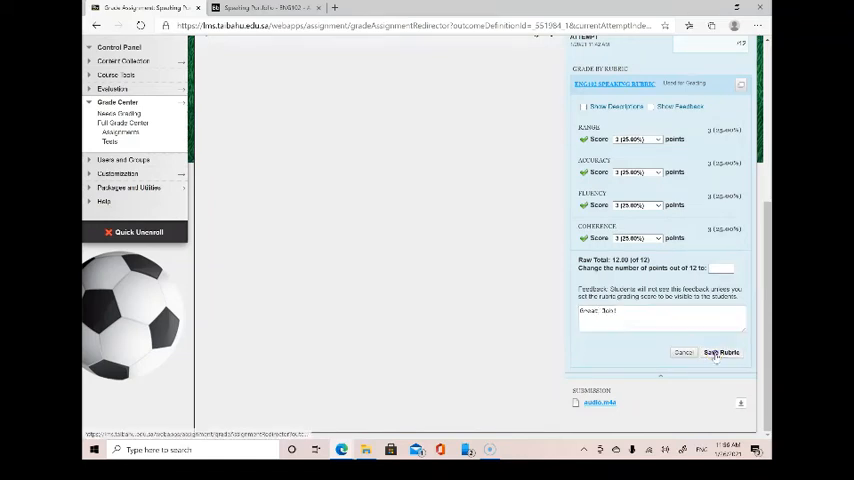
pyautogui.click(720, 352)
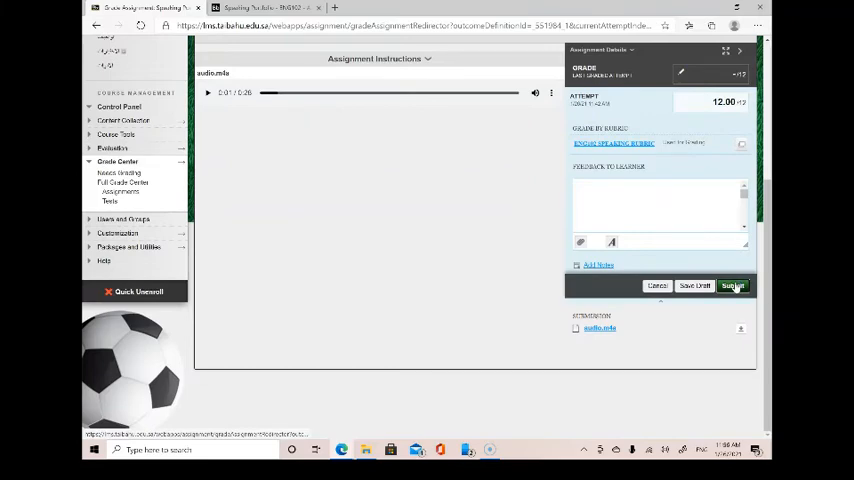
# Submit the 12.00 grade, leaving nothing on the Needs Grading page
pyautogui.click(732, 284)
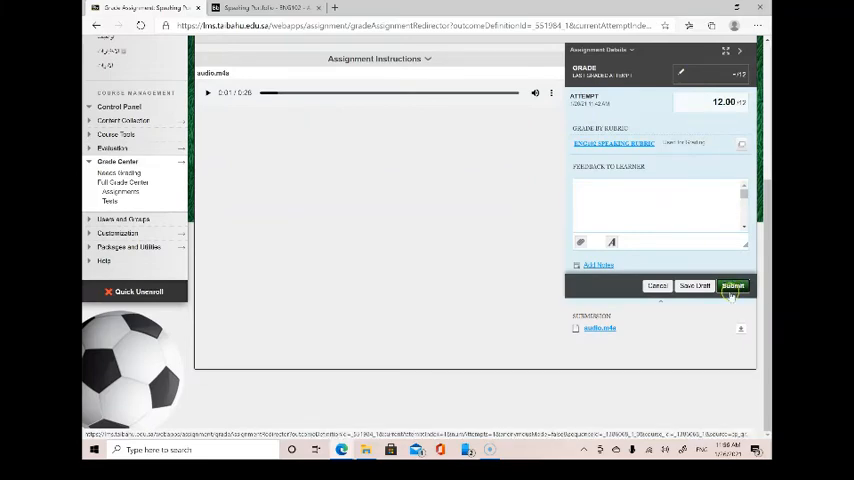
pyautogui.click(732, 284)
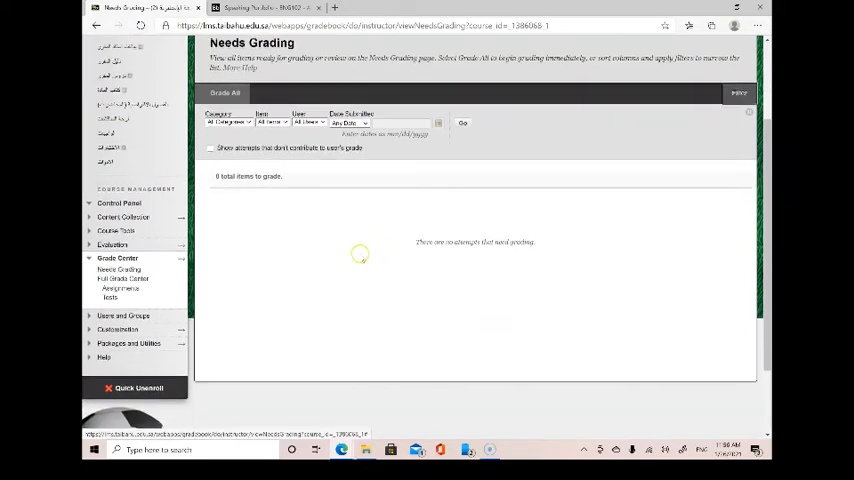
pyautogui.moveTo(124, 280)
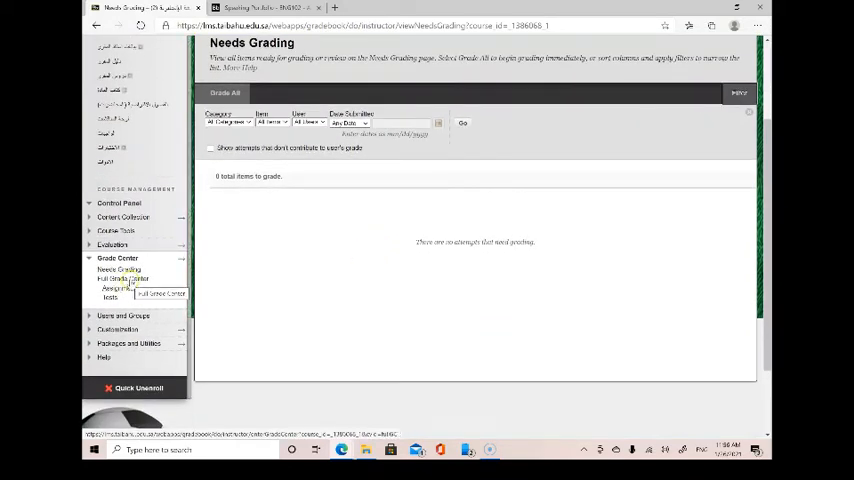
# Open the course's Full Grade Center from the Control Panel
pyautogui.click(124, 278)
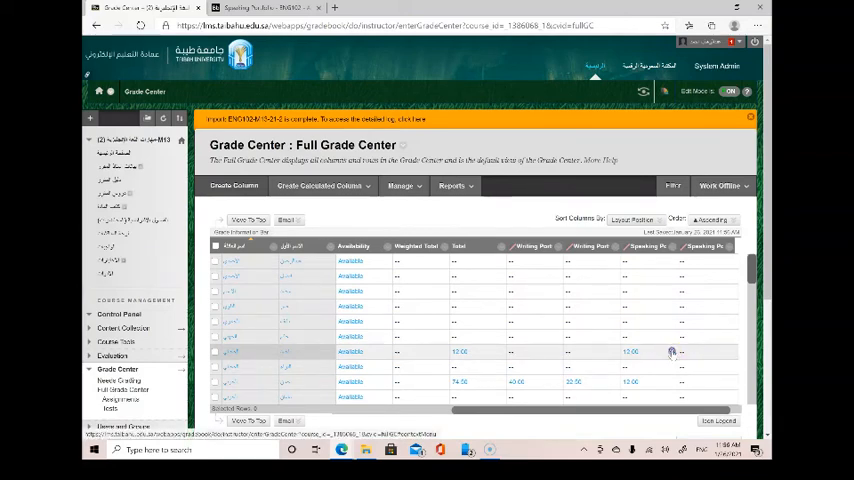
# Reopen the student's 12.00 Speaking Portfolio attempt from its grade cell menu
pyautogui.click(670, 352)
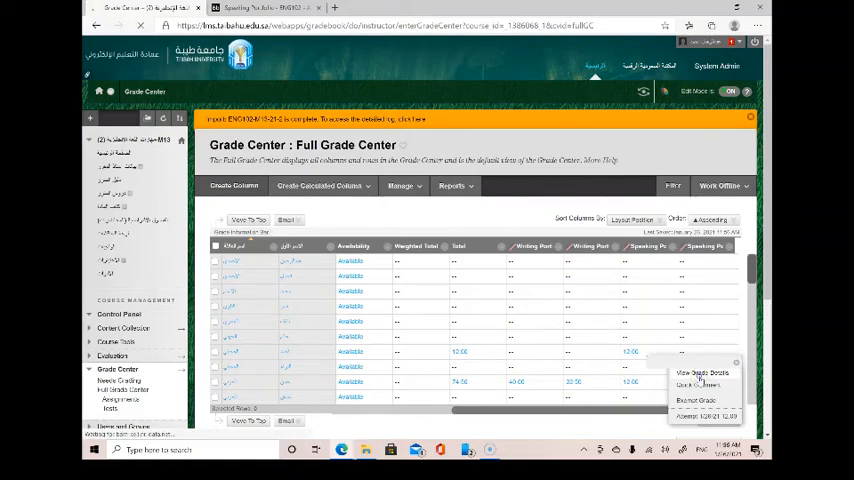
pyautogui.click(700, 372)
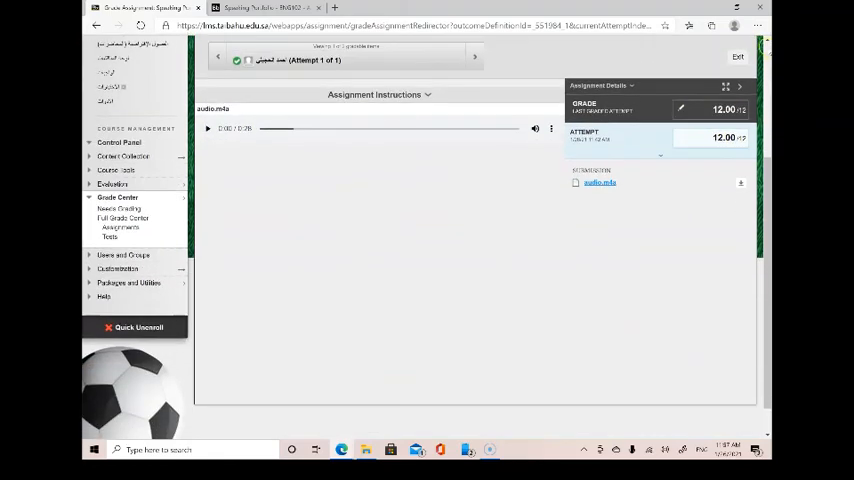
# Exit the attempt to the Grade Details page for Speaking Portfolio Assignment 1
pyautogui.click(738, 56)
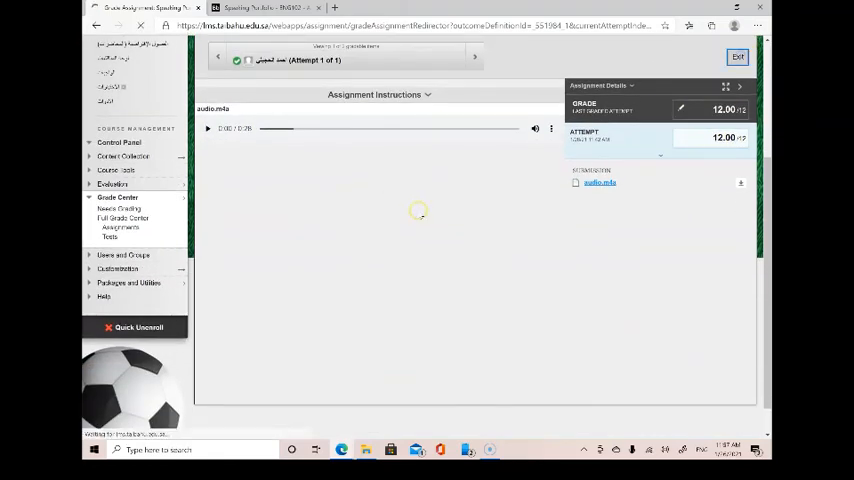
pyautogui.click(738, 56)
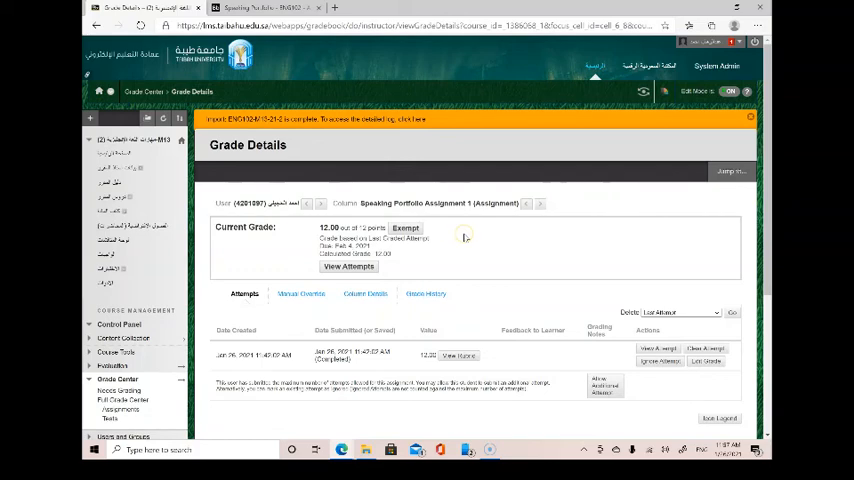
pyautogui.scroll(-3)
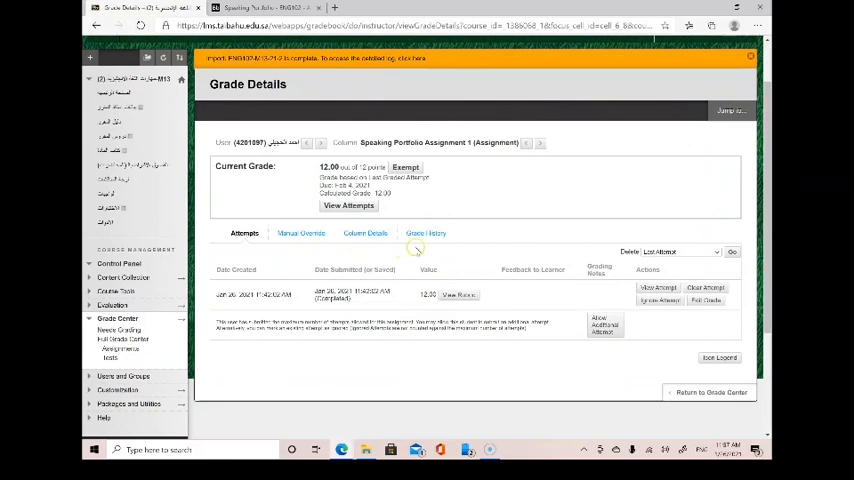
pyautogui.moveTo(370, 252)
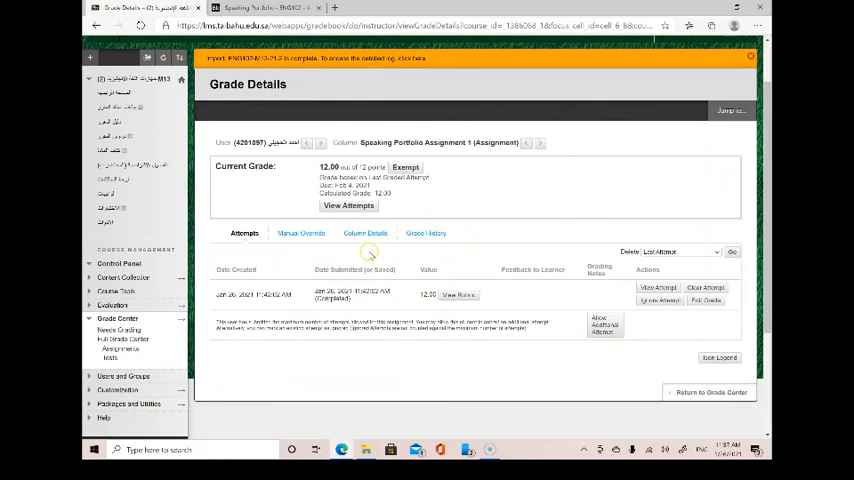